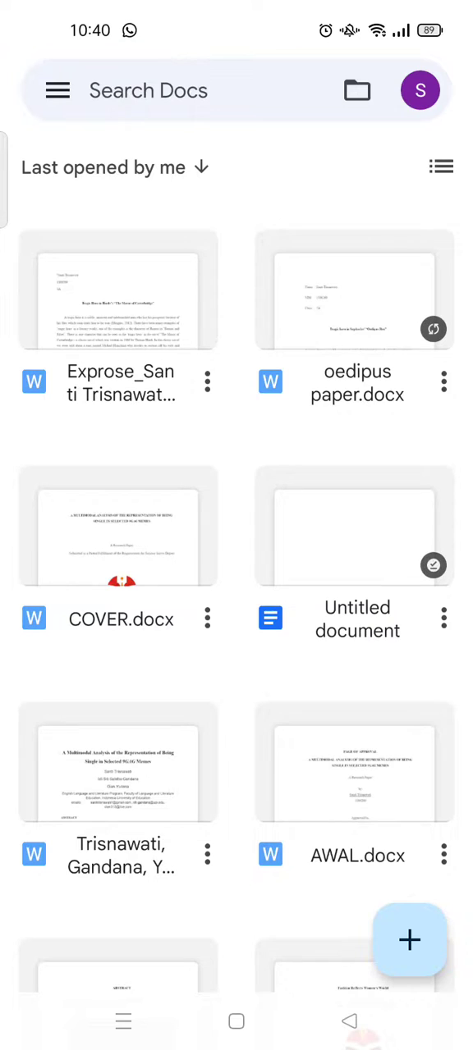
# Open 'oedipus paper.docx' from the Last opened by me list.
pyautogui.click(357, 289)
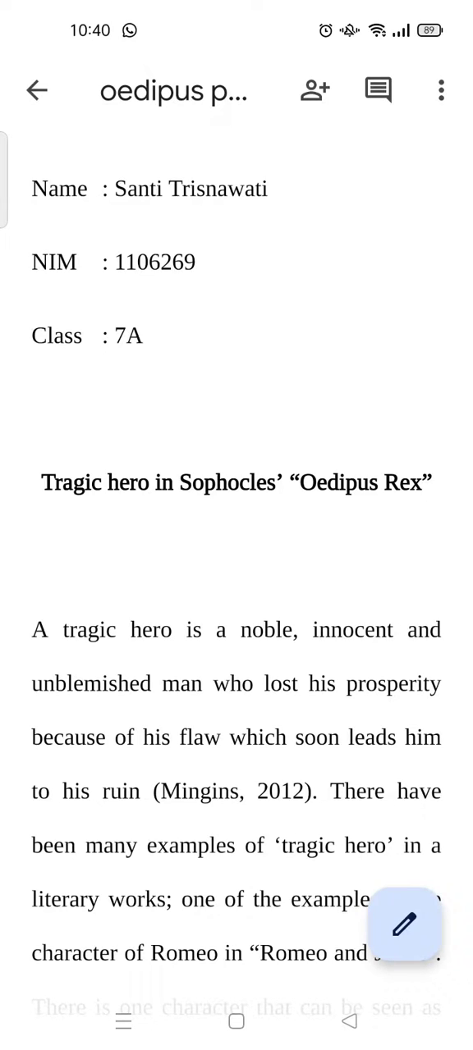
# Scroll through the Oedipus paper and bring up the text colour choices.
pyautogui.scroll(-3)
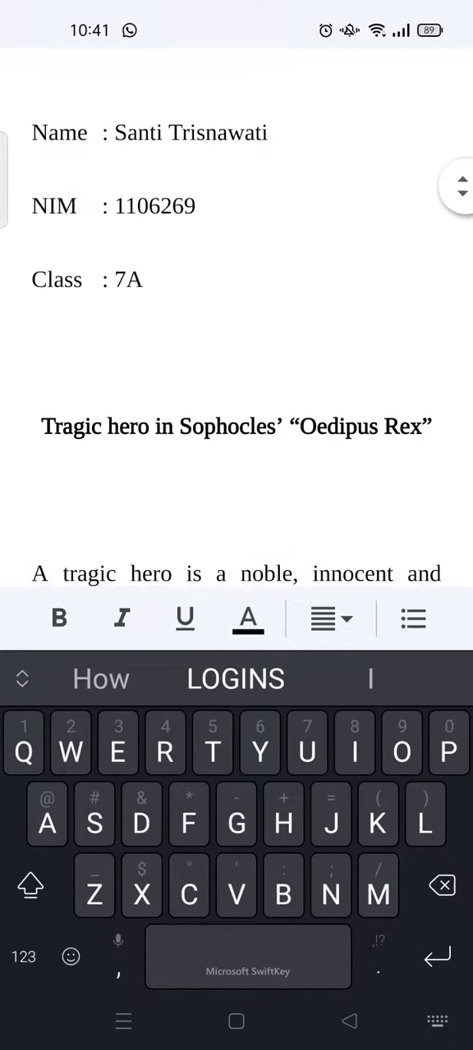
pyautogui.scroll(-3)
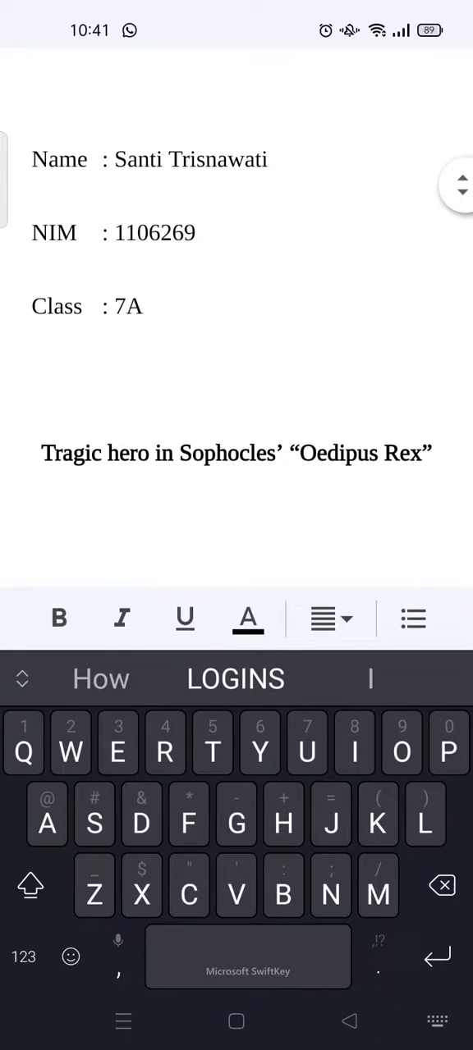
pyautogui.click(248, 619)
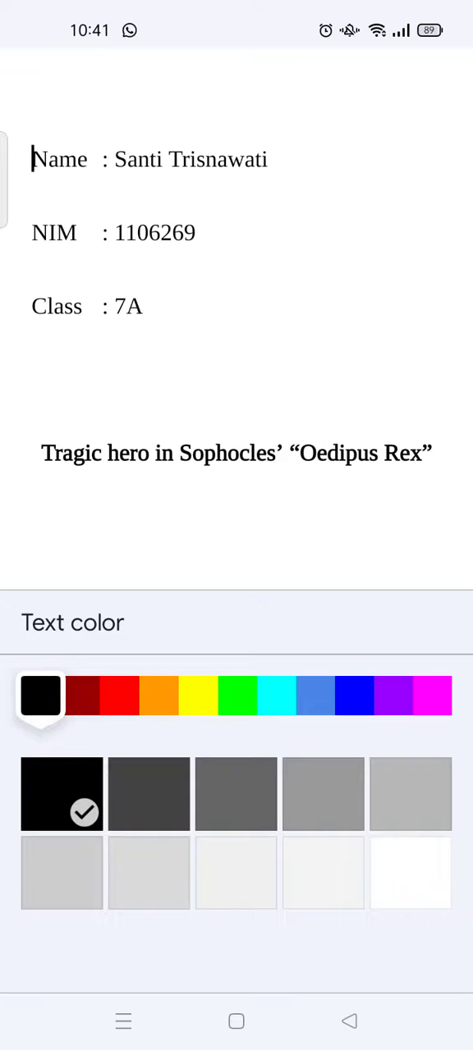
# Highlight the full title 'Tragic hero in Sophocles' "Oedipus Rex"' and open Text color.
pyautogui.click(237, 453)
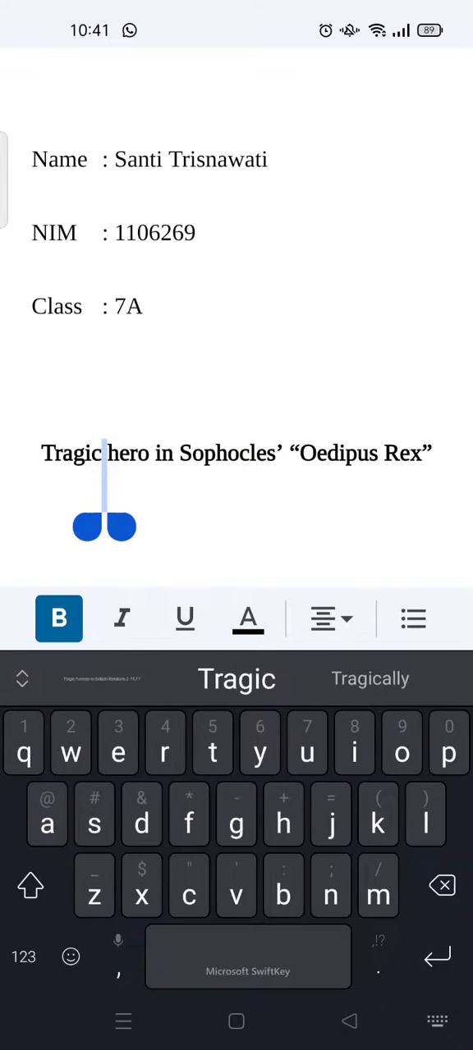
pyautogui.doubleClick(72, 453)
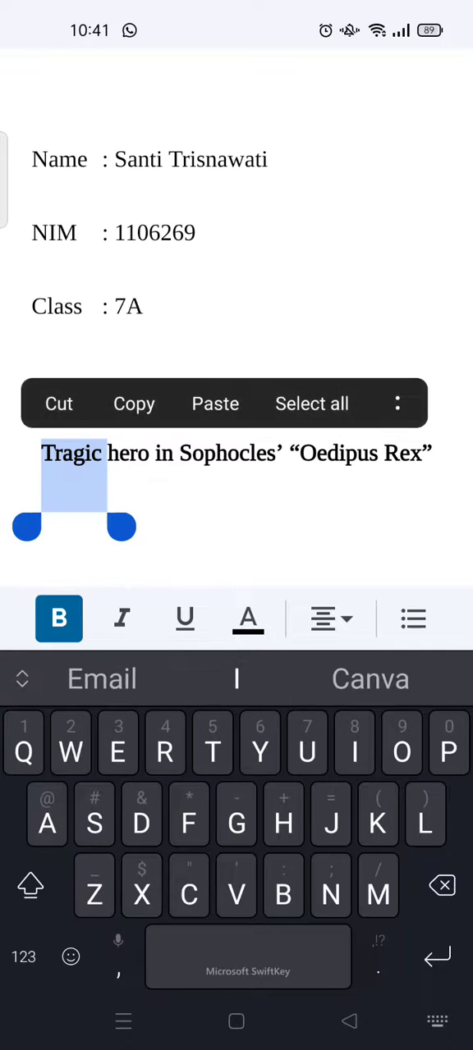
pyautogui.moveTo(121, 527); pyautogui.dragTo(435, 527)
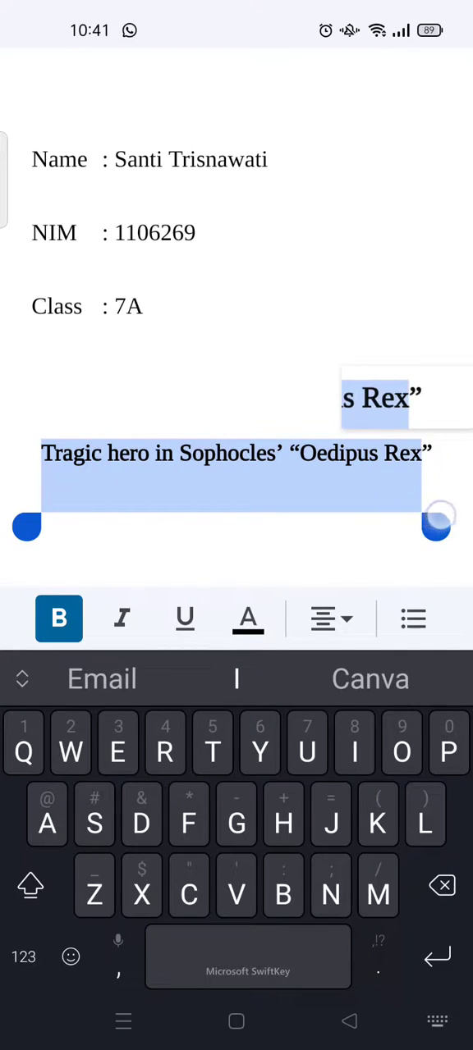
pyautogui.click(248, 618)
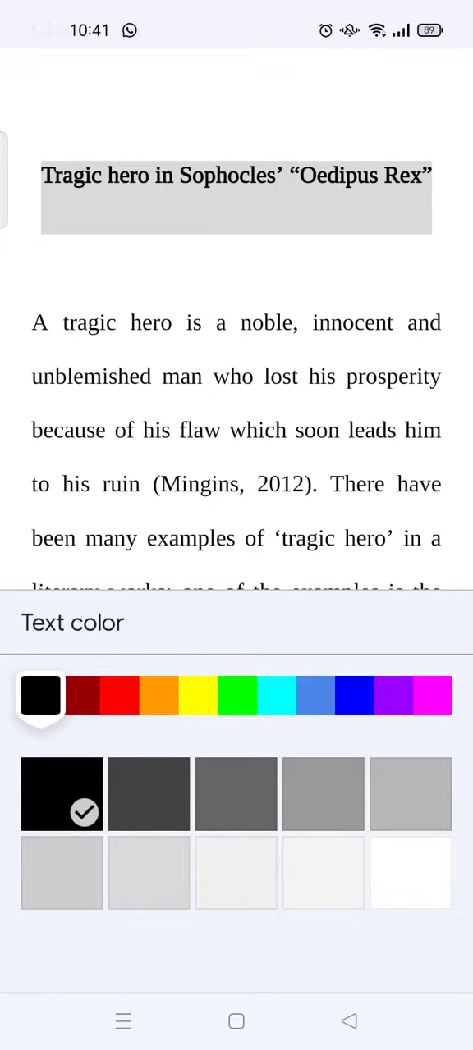
# Pick the red swatch in the Text color panel for the selected title.
pyautogui.click(120, 696)
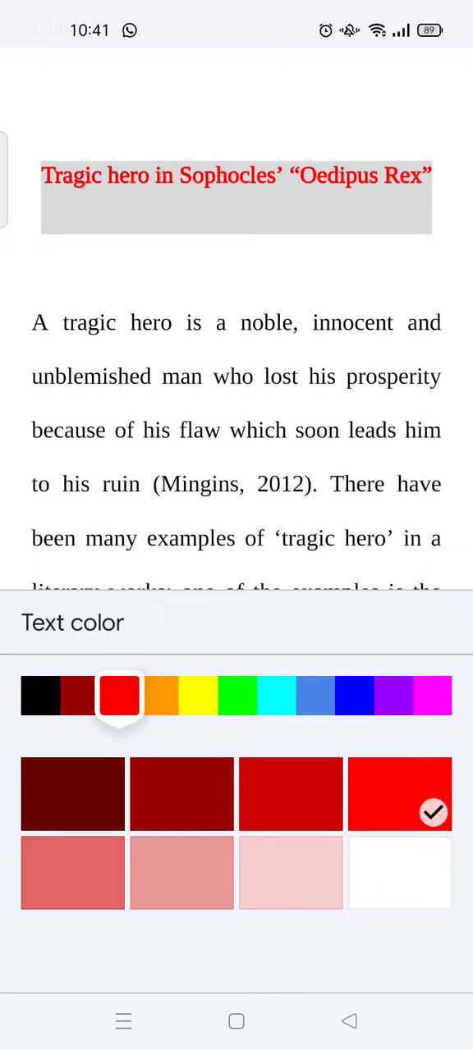